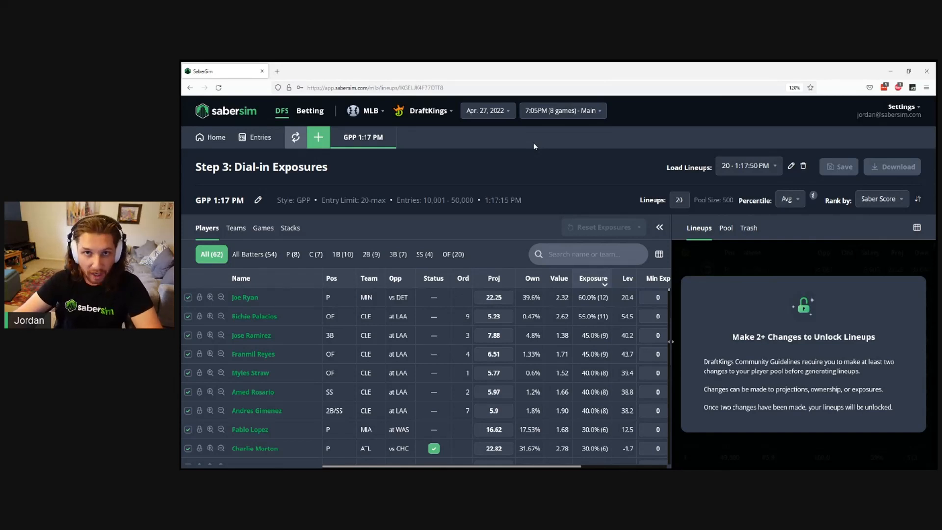
mouse_move(753, 423)
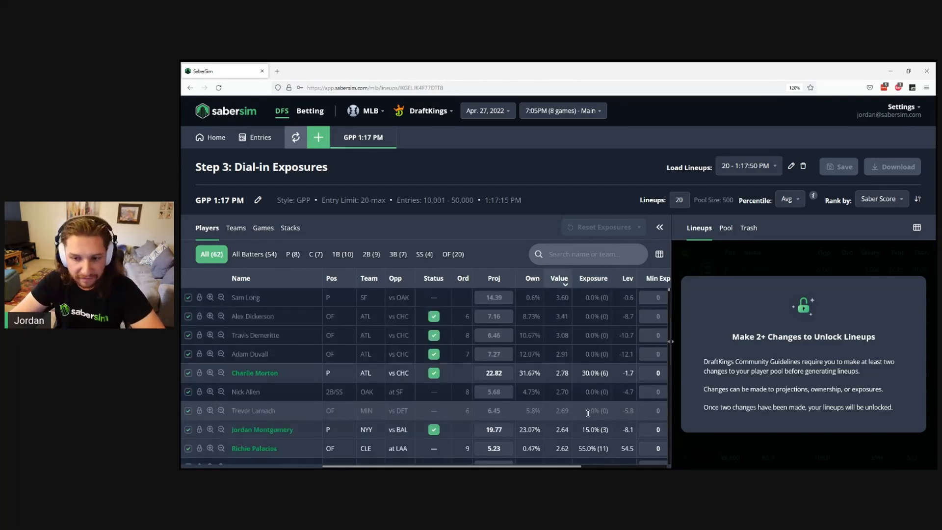
scroll("down", 3)
type("21")
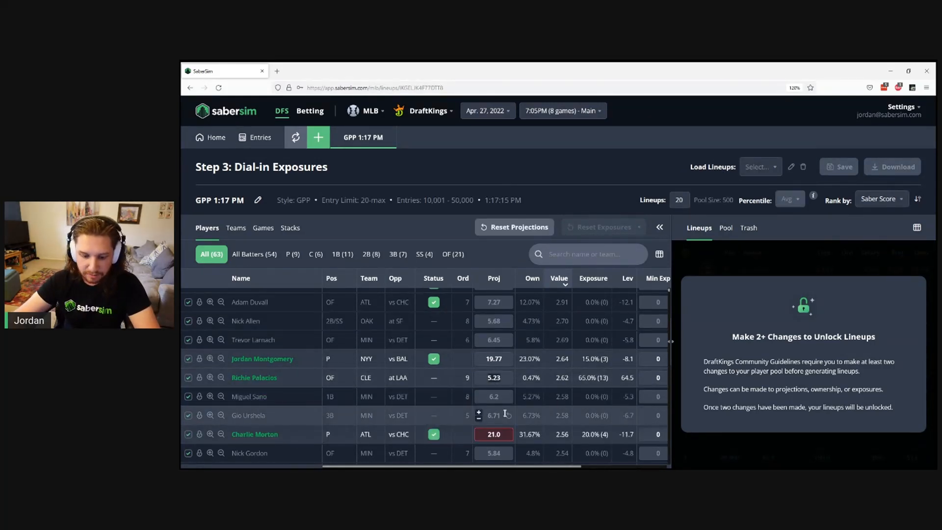
type("4.5")
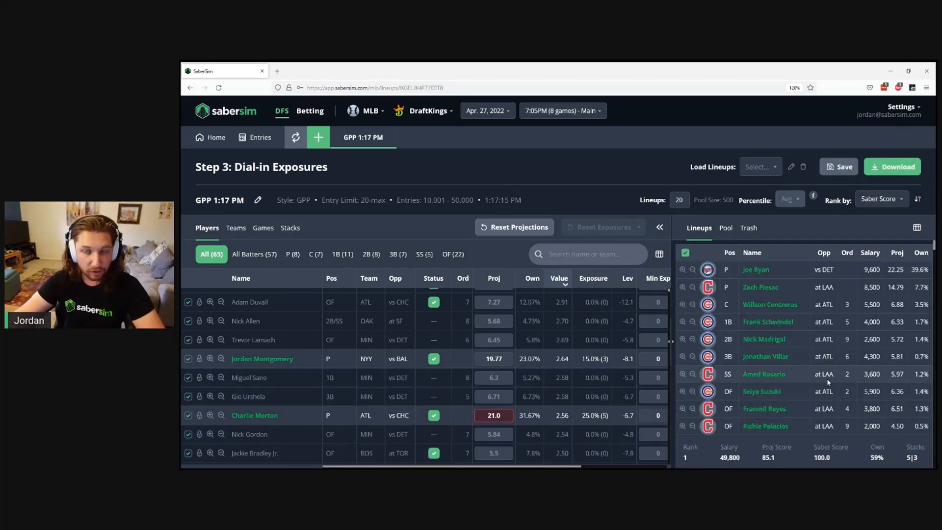
mouse_move(807, 380)
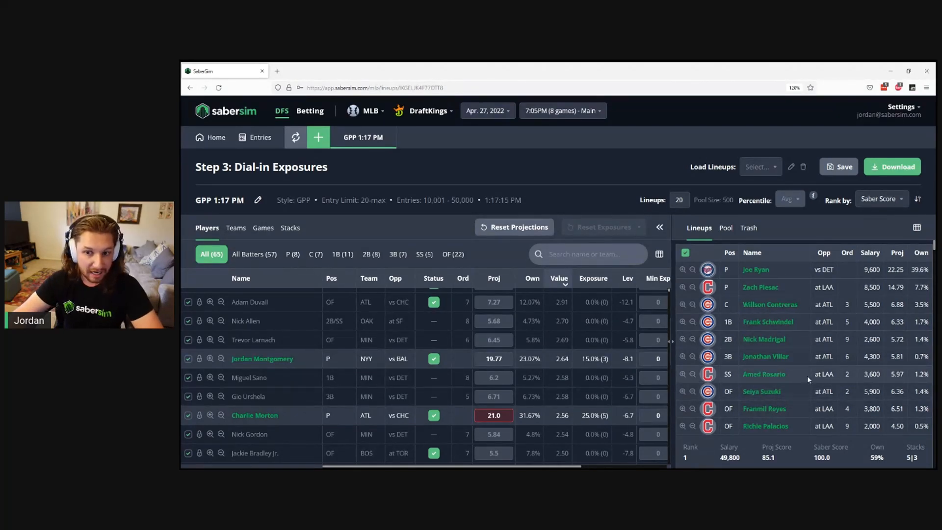
mouse_move(513, 226)
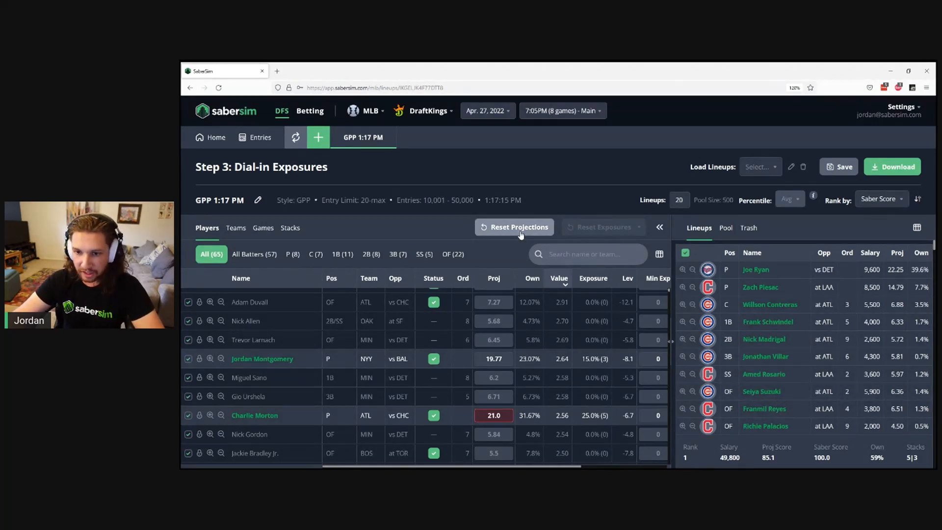
left_click(513, 227)
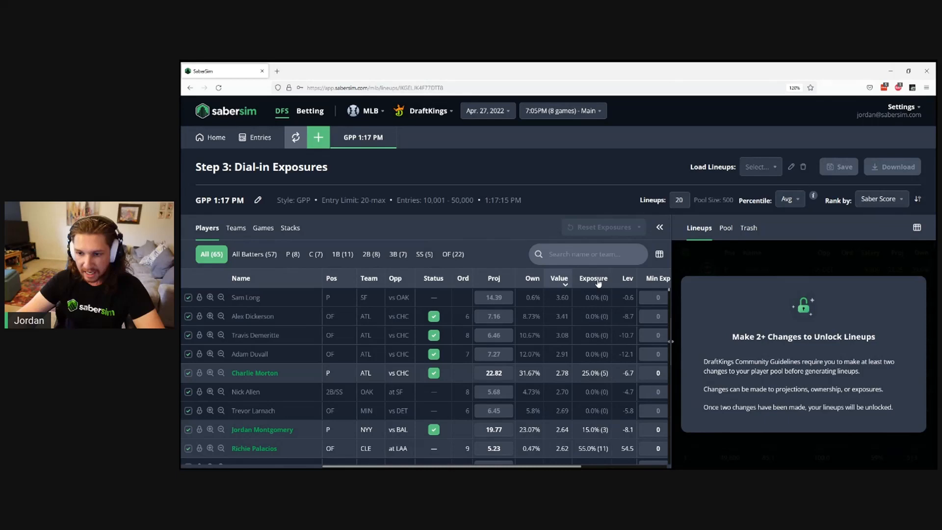
- Sort players by Exposure and cap the top pitcher Joe Ryan's Max Exp at 50
left_click(592, 278)
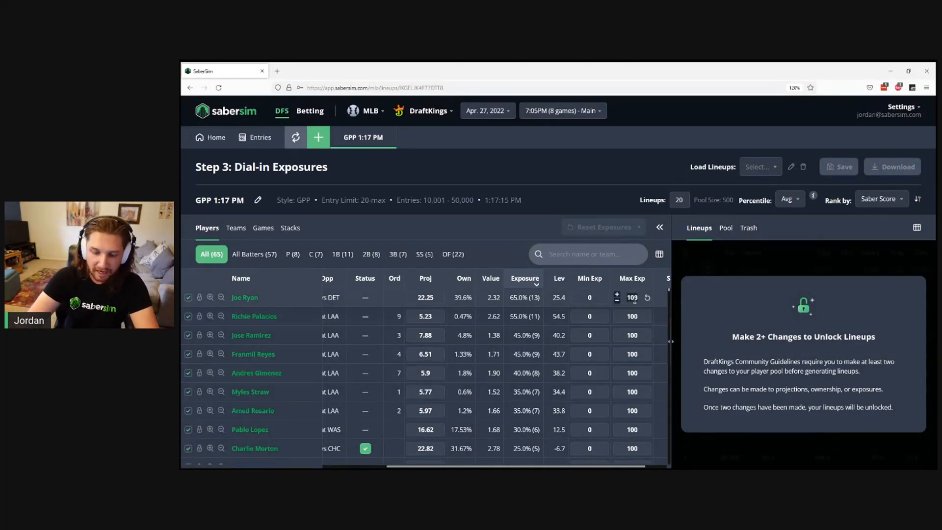
left_click(616, 301)
type("4")
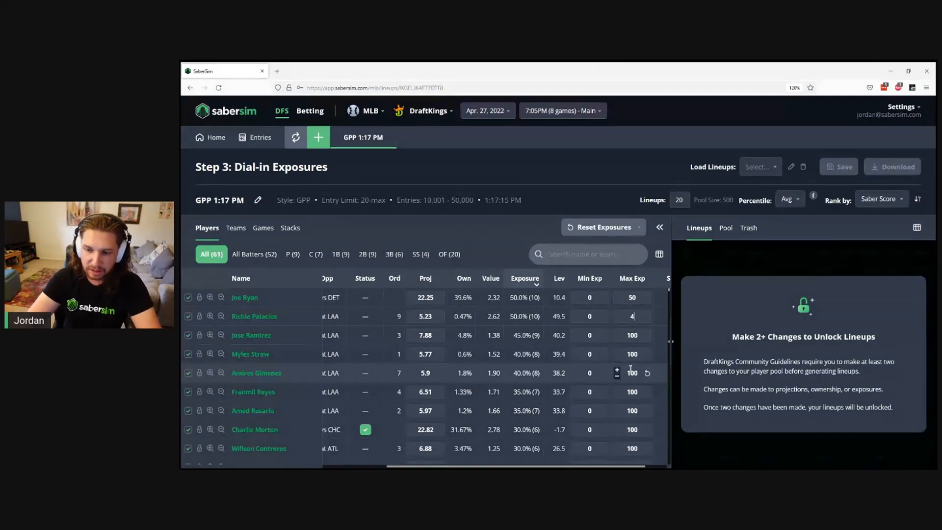
type("0")
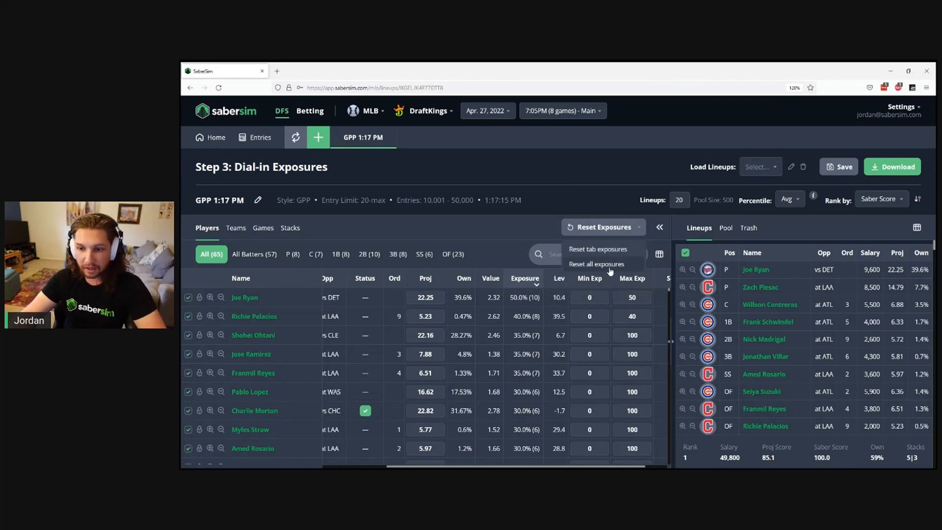
- Reset all exposures, lock the top pitcher into every lineup, then reset exposures to 100 again
left_click(595, 264)
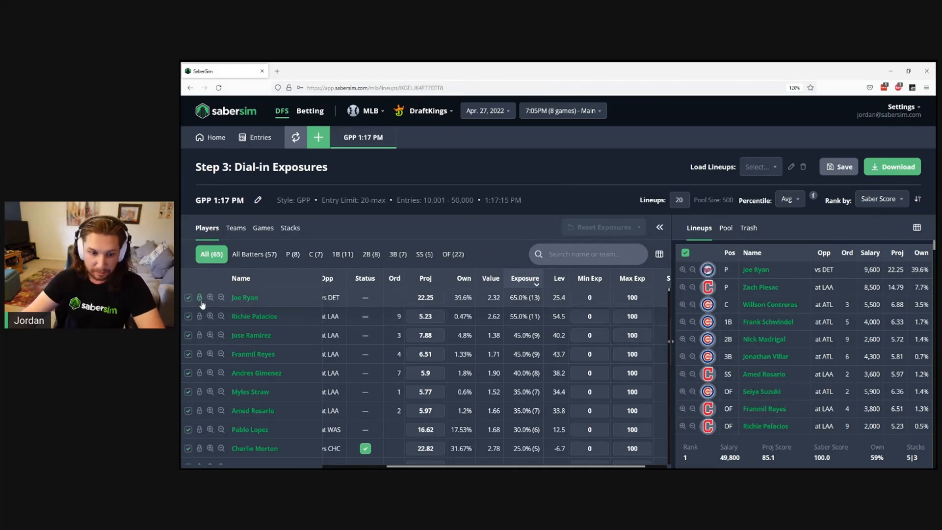
left_click(589, 296)
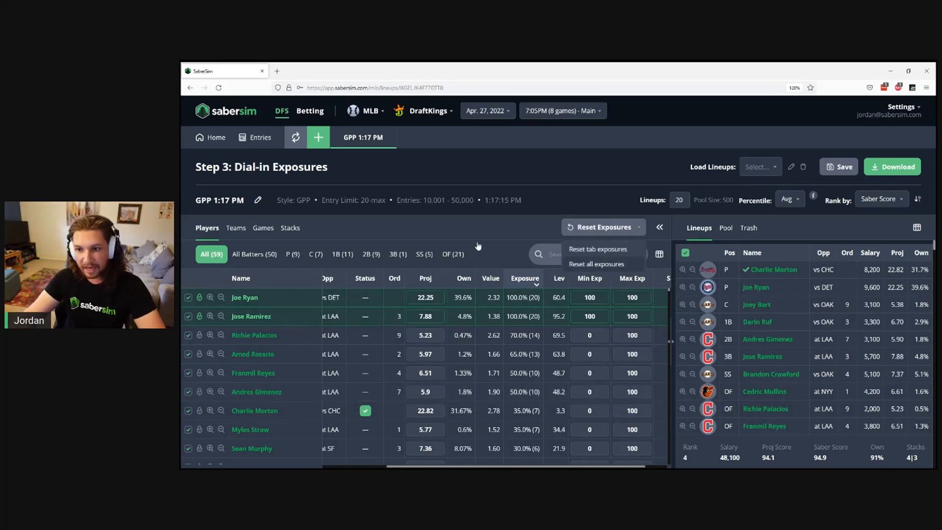
left_click(598, 248)
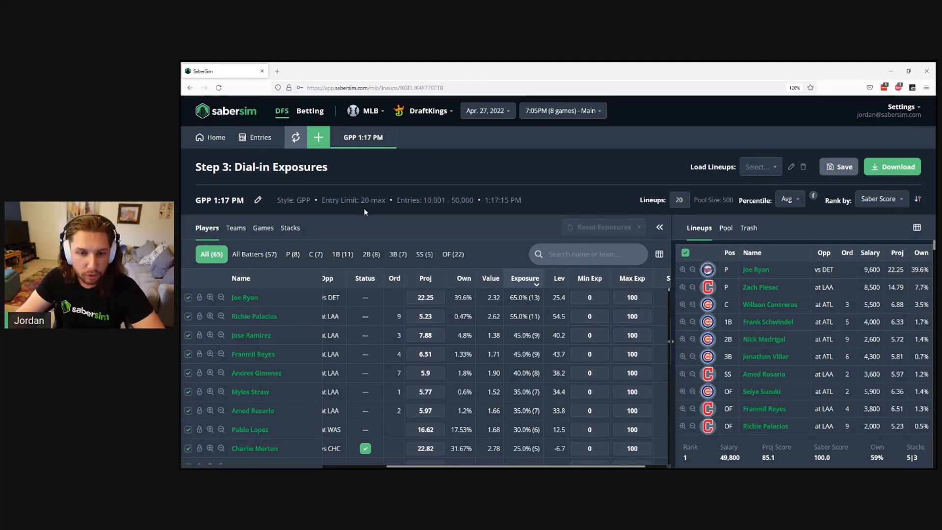
mouse_move(377, 208)
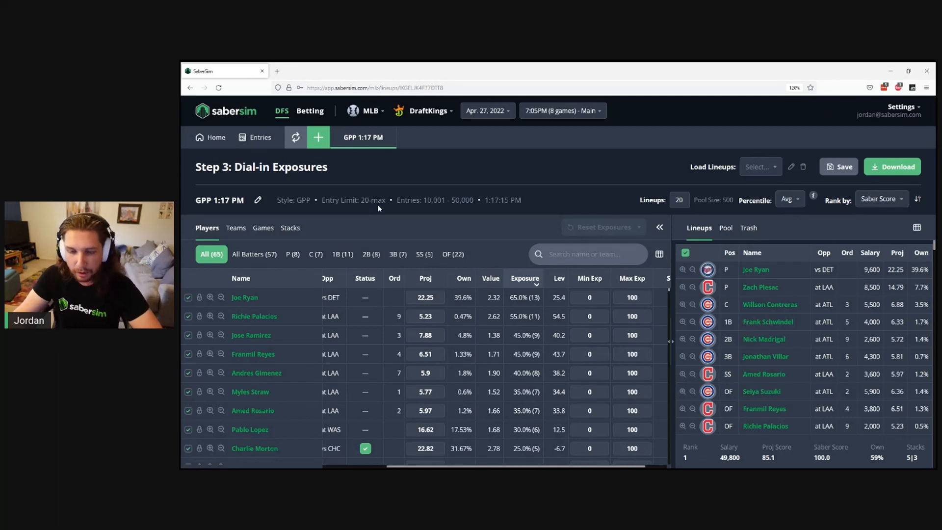